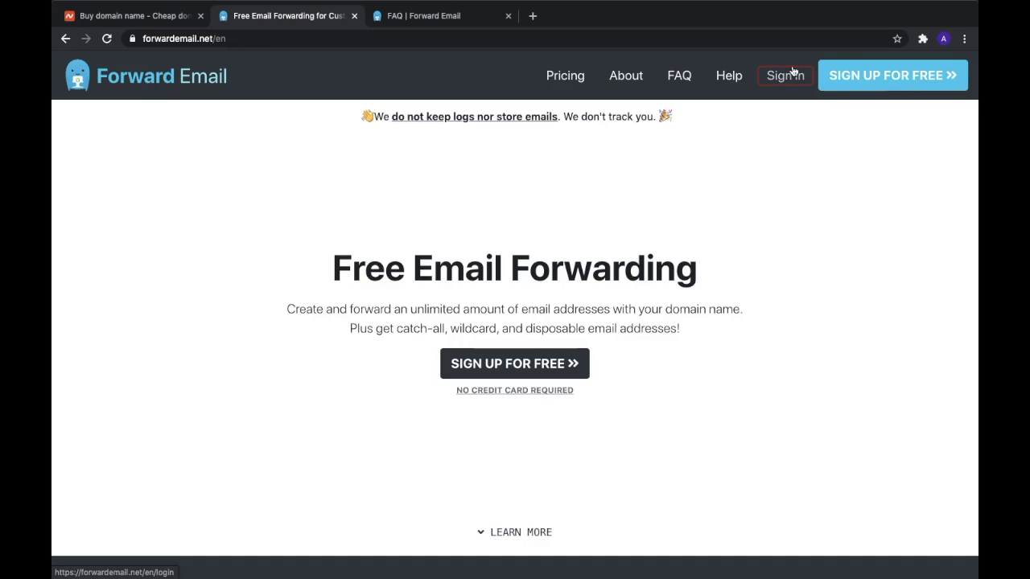
Step: Sign in to Forward Email using 'Sign in with Google' and the existing Google account
{"action": "left_click", "coordinate": [786, 75]}
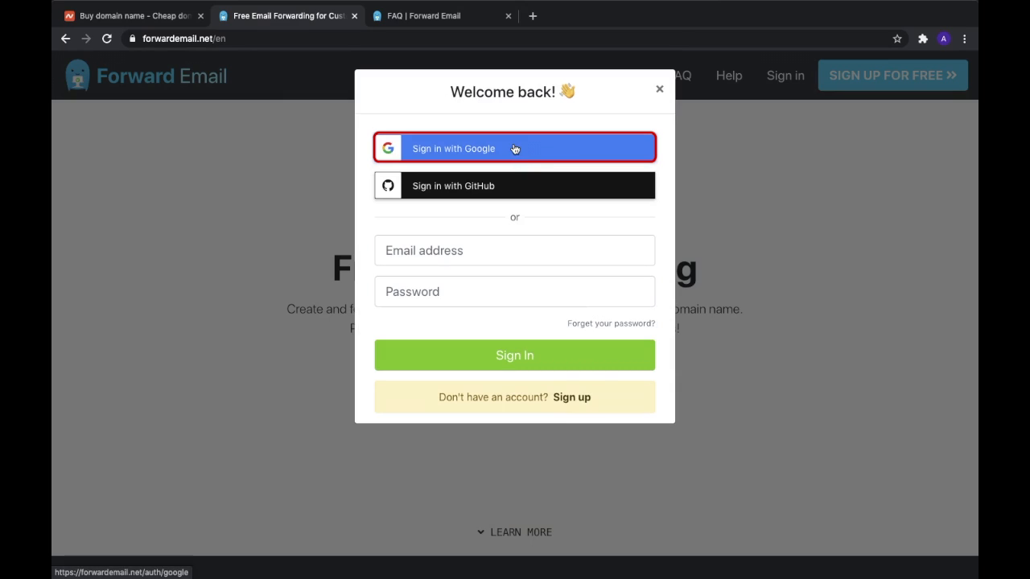
{"action": "left_click", "coordinate": [514, 148]}
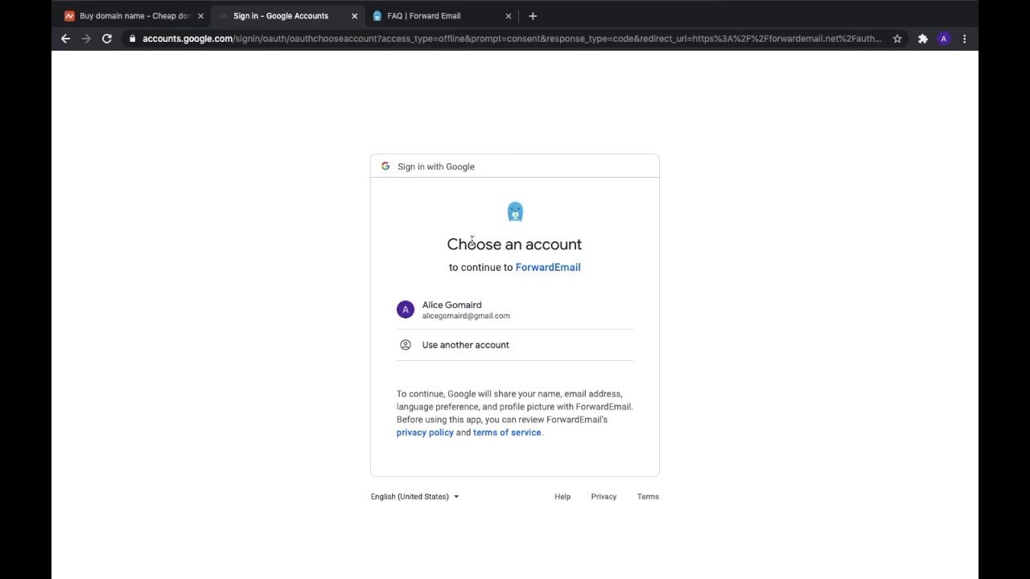
{"action": "left_click", "coordinate": [451, 310]}
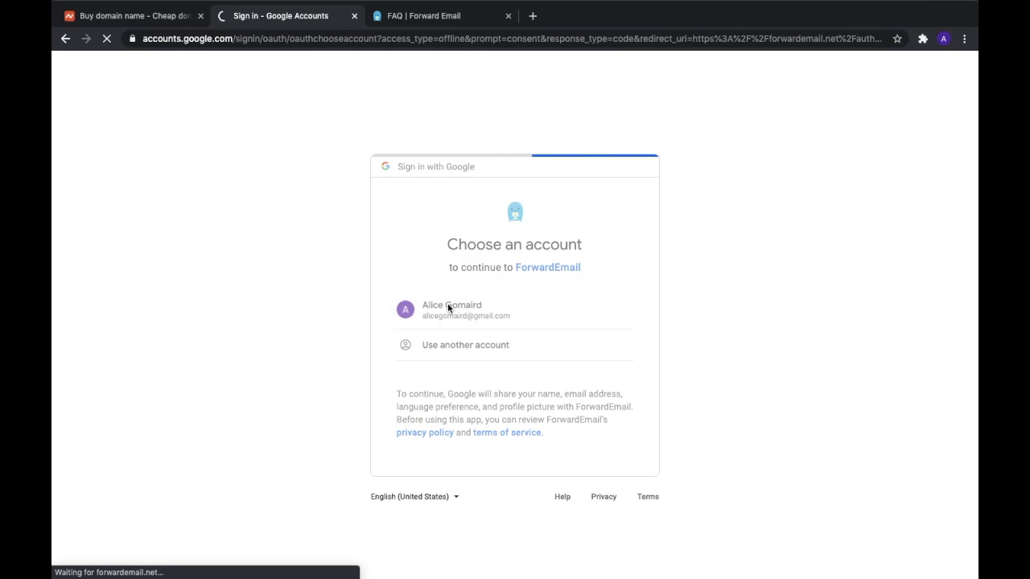
Step: Finish Google sign-in and add helpfulbuddy.fun as a new domain
{"action": "left_click", "coordinate": [449, 310]}
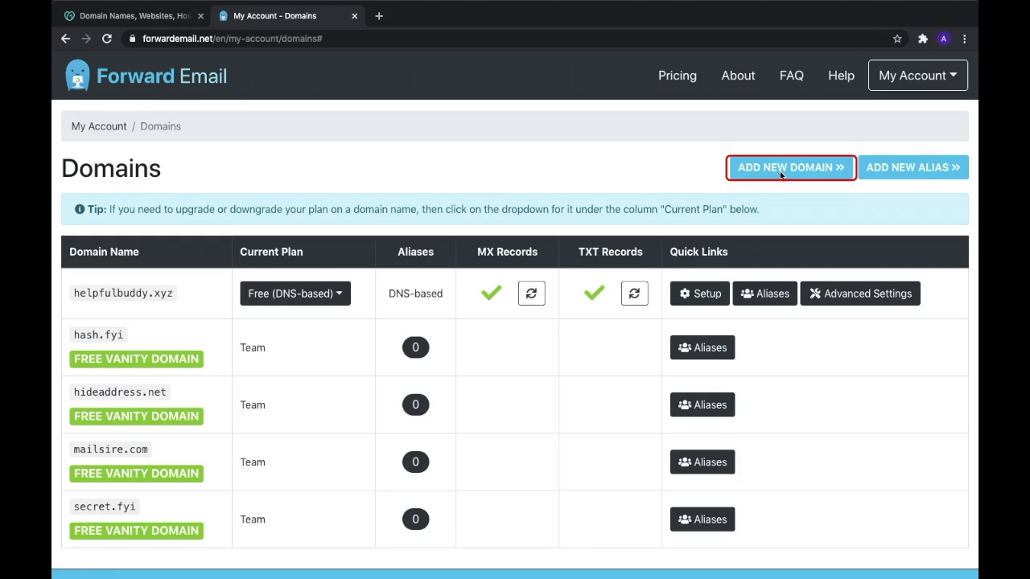
{"action": "left_click", "coordinate": [791, 168]}
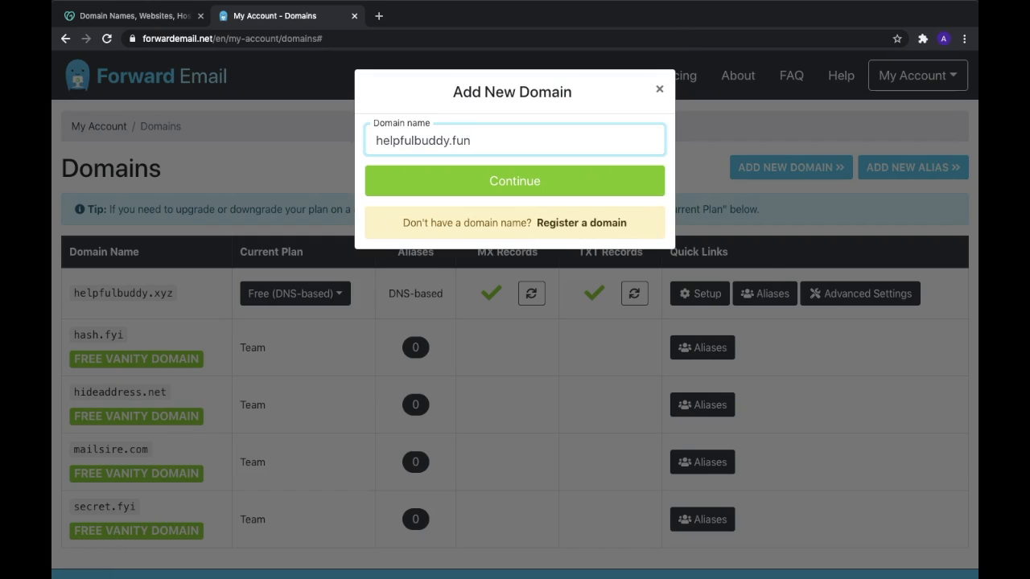
{"action": "left_click", "coordinate": [514, 180]}
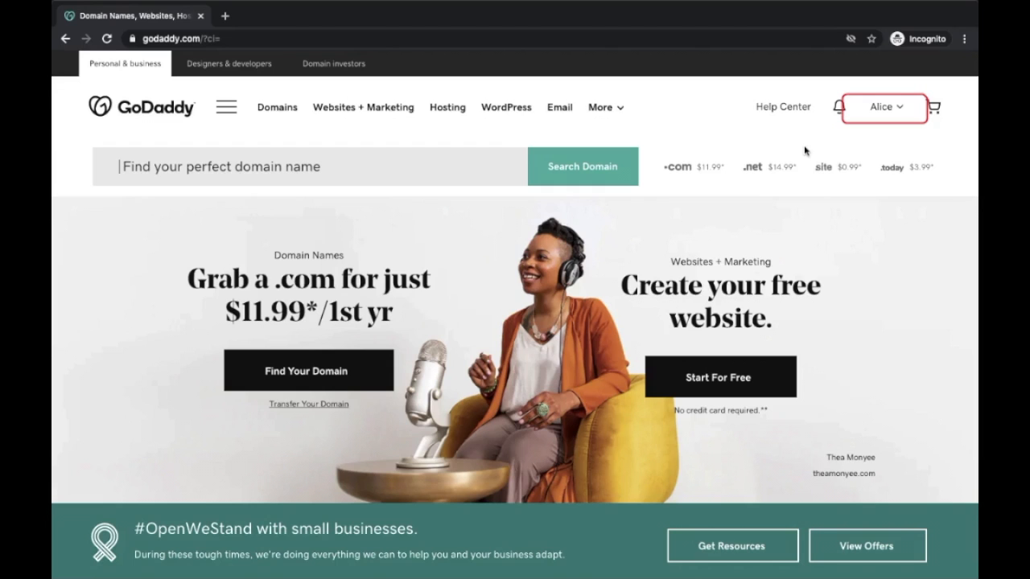
Step: Open GoDaddy's Manage DNS page for helpfulbuddy.fun from the Manage Domains list
{"action": "left_click", "coordinate": [882, 107]}
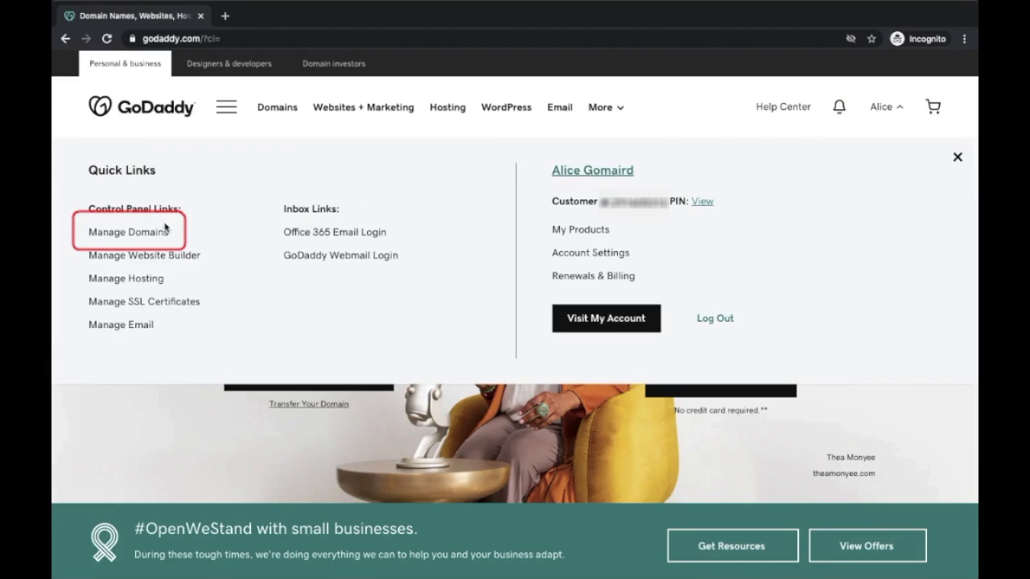
{"action": "left_click", "coordinate": [129, 232]}
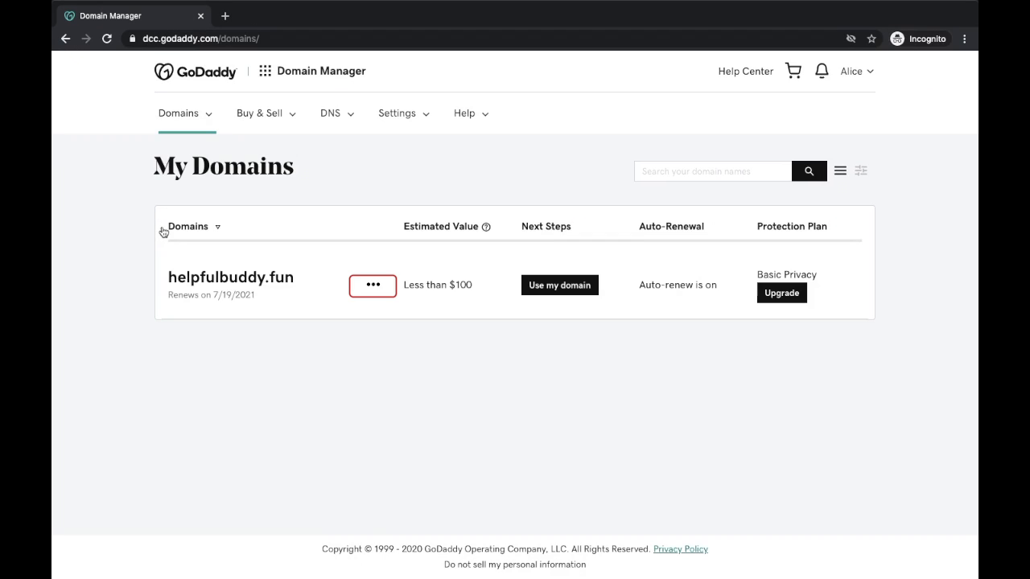
{"action": "left_click", "coordinate": [372, 285]}
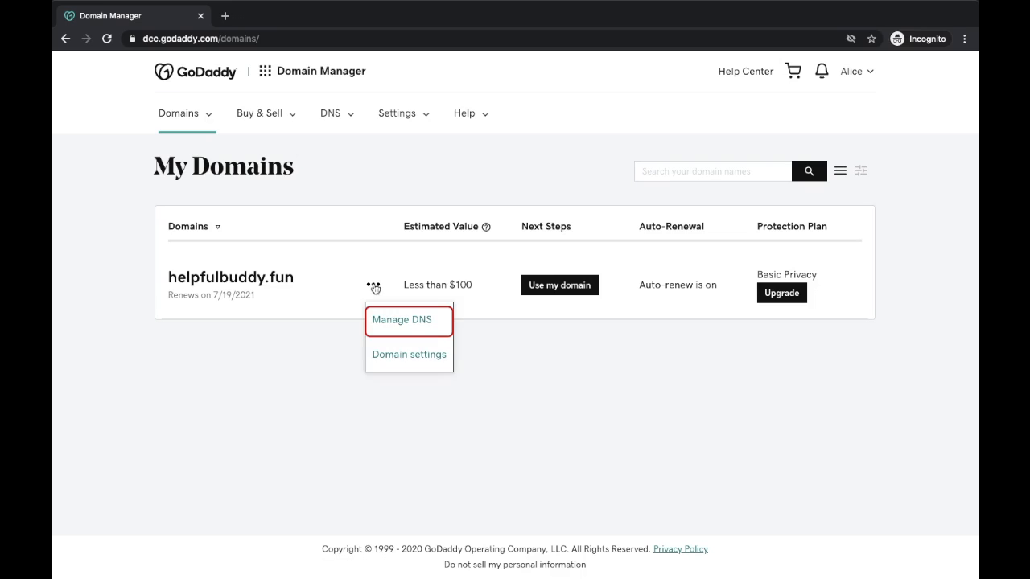
{"action": "left_click", "coordinate": [407, 321]}
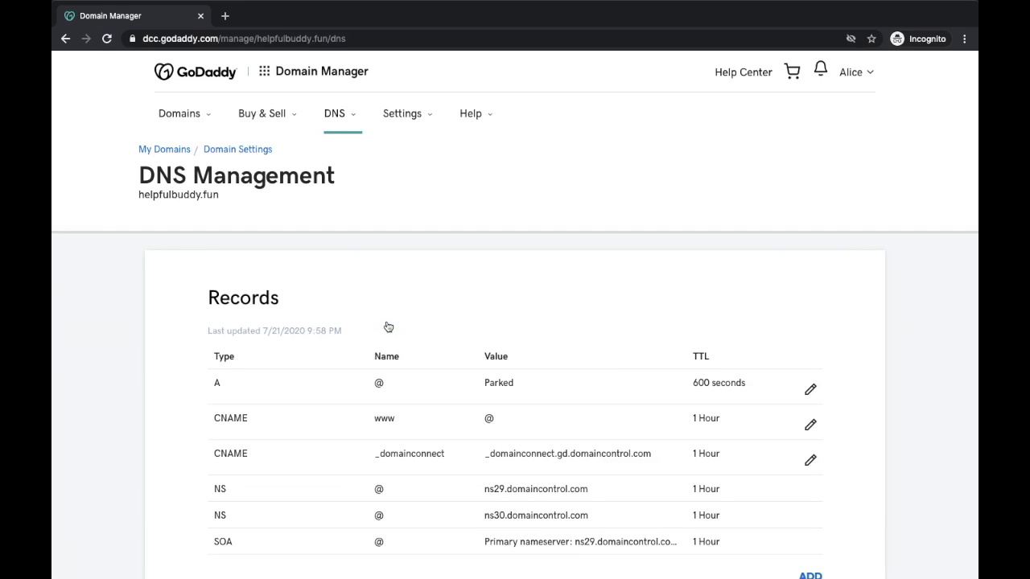
Step: Save an MX record with host @, mx1.forwardemail.net, priority 10
{"action": "scroll", "scroll_direction": "down", "scroll_amount": 3}
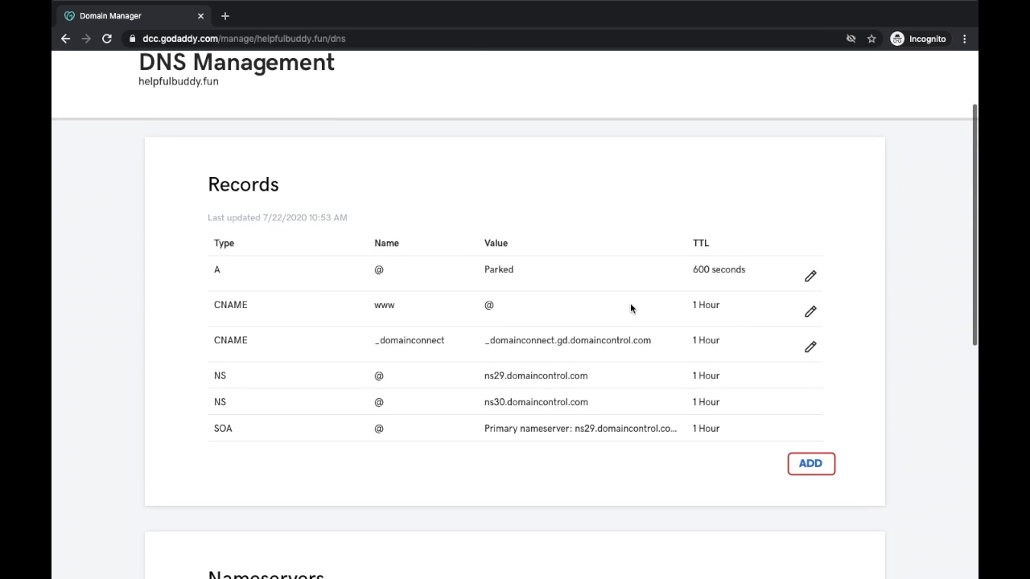
{"action": "left_click", "coordinate": [808, 464]}
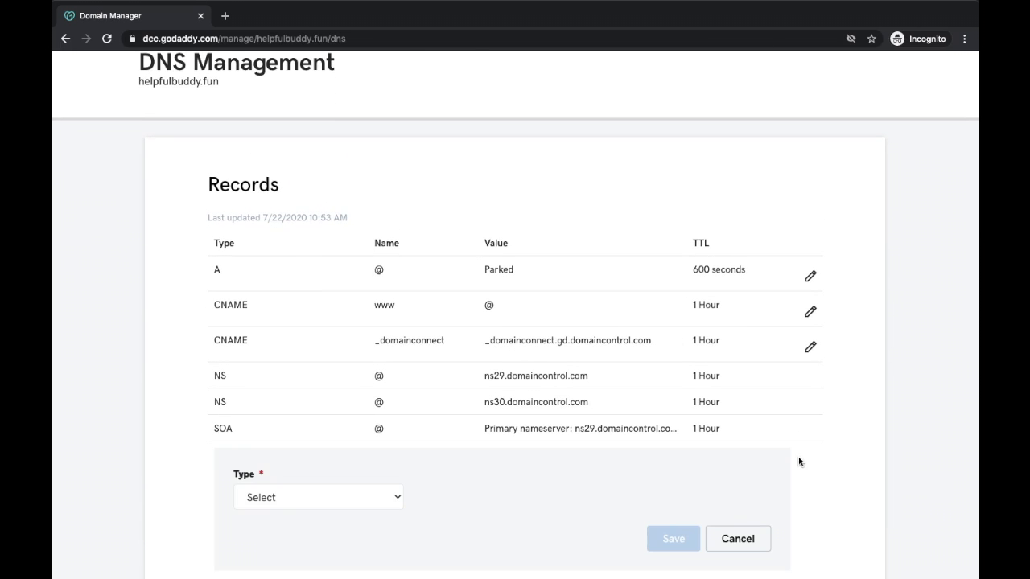
{"action": "scroll", "scroll_direction": "down", "scroll_amount": 3}
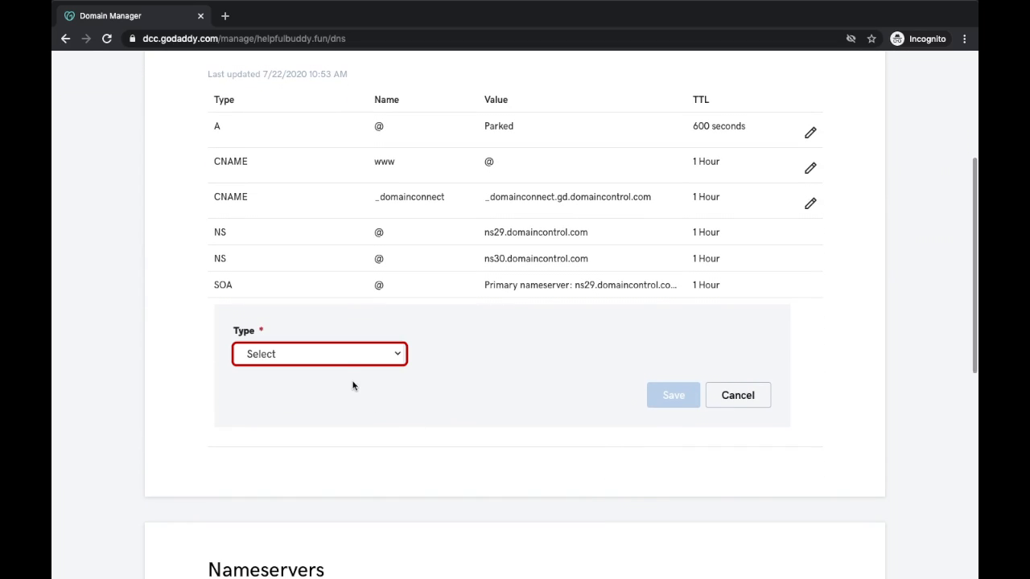
{"action": "left_click", "coordinate": [319, 354]}
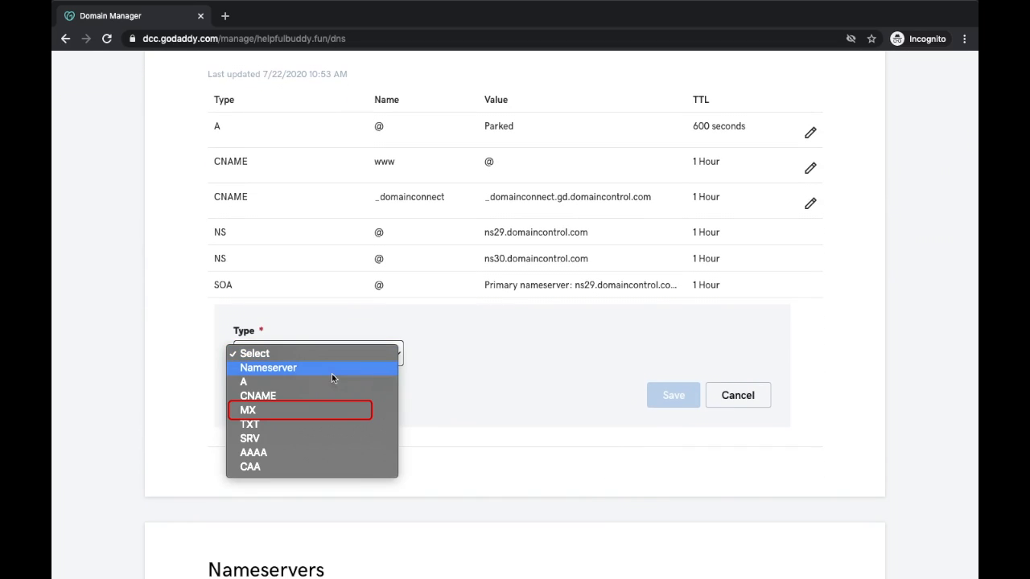
{"action": "left_click", "coordinate": [248, 410]}
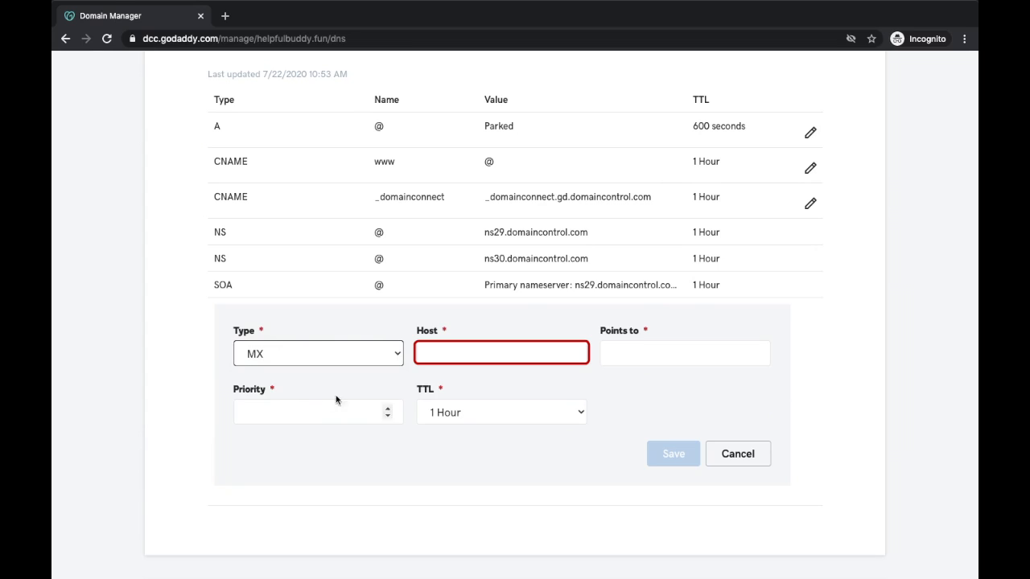
{"action": "type", "text": "@"}
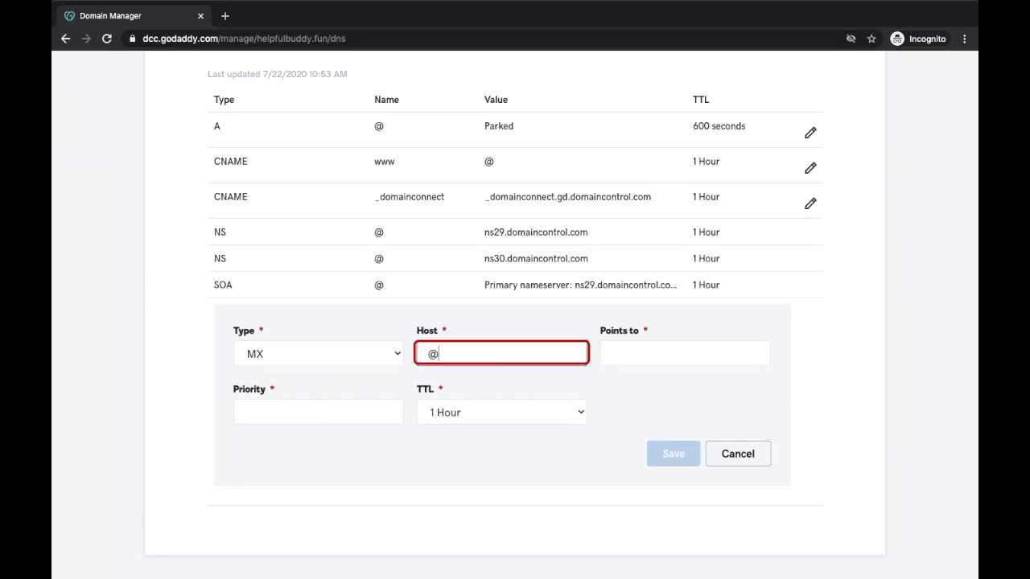
{"action": "left_click", "coordinate": [685, 354]}
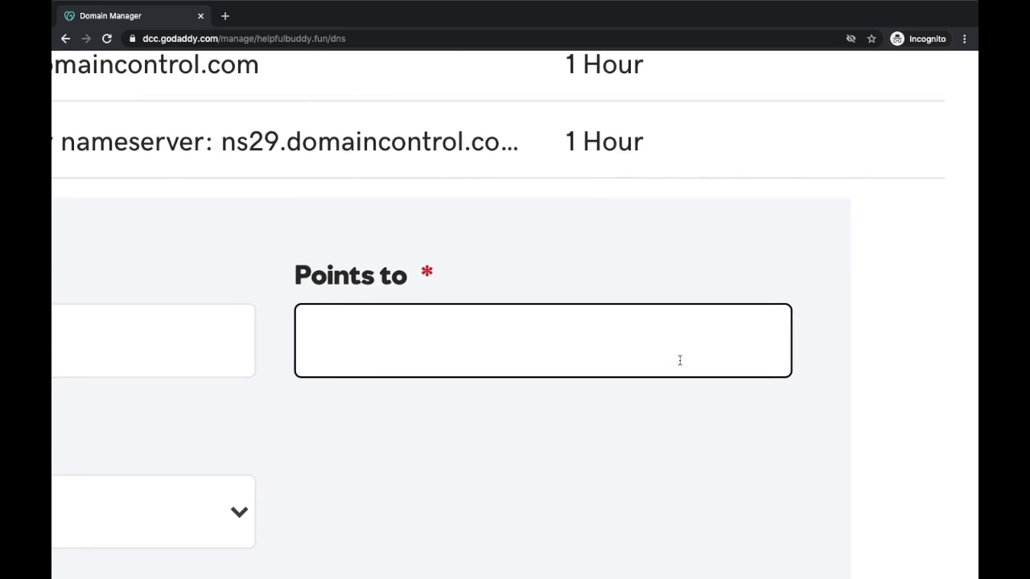
{"action": "type", "text": "mx1"}
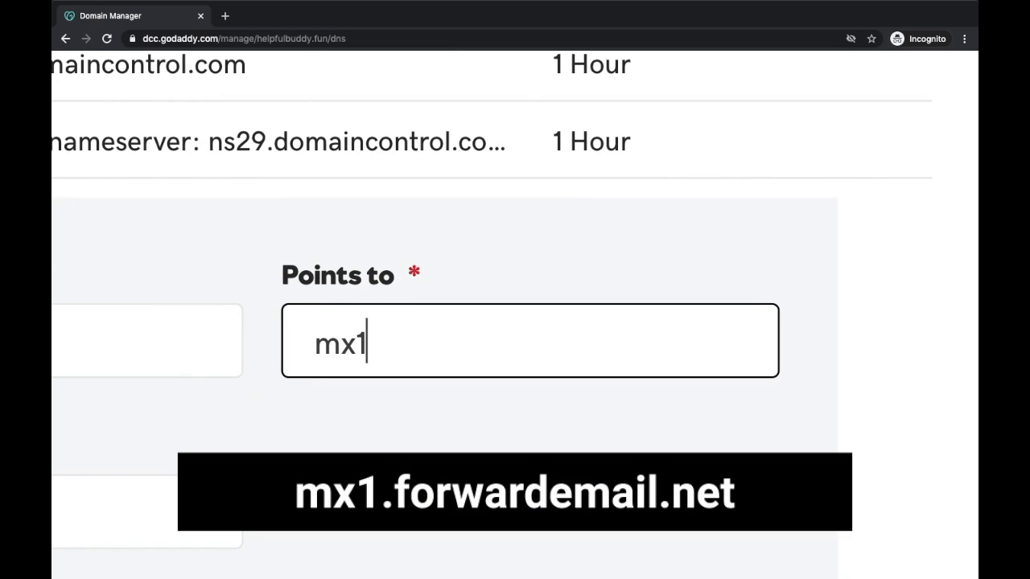
{"action": "type", "text": ".forwardemail.net"}
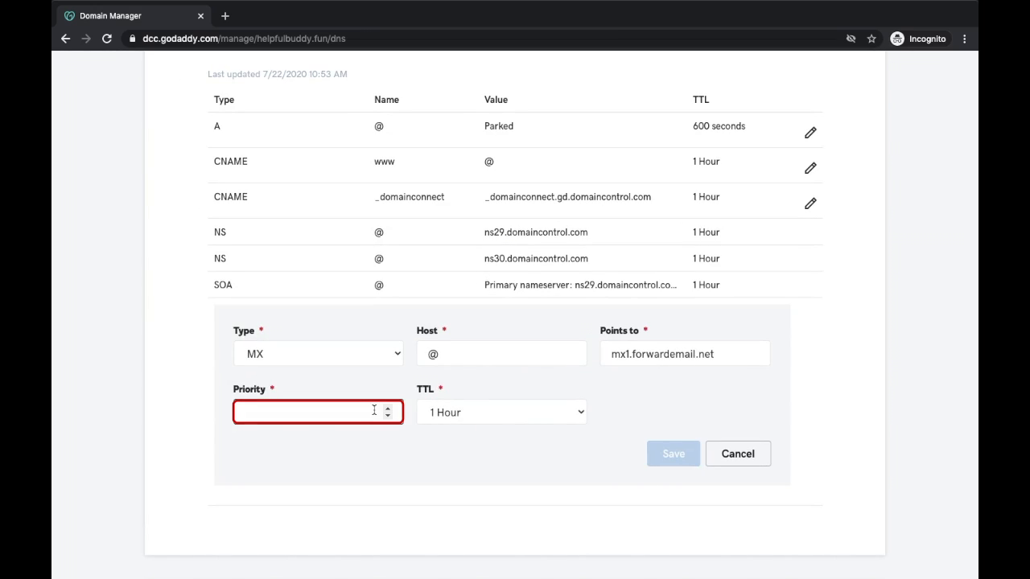
{"action": "type", "text": "10"}
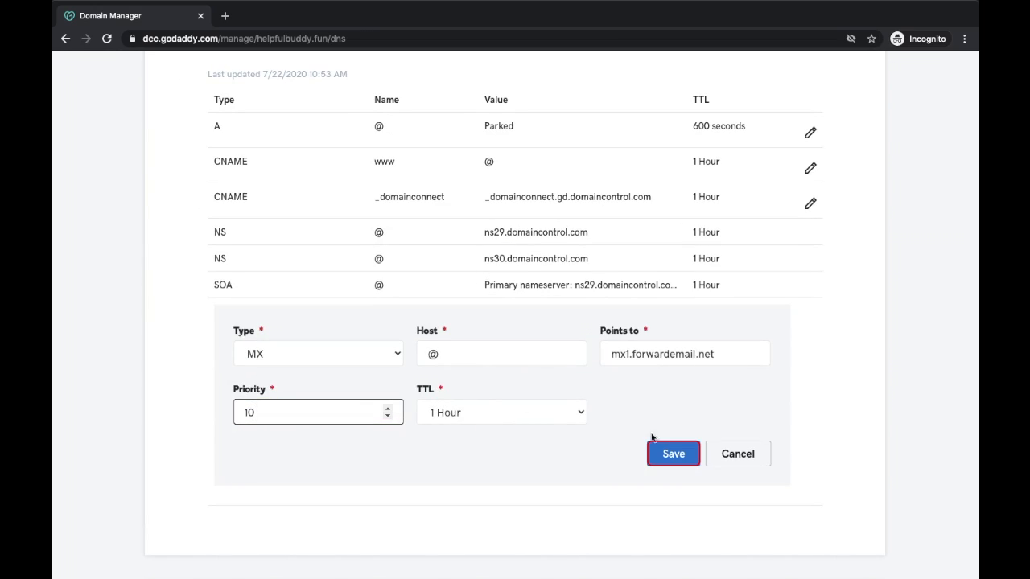
{"action": "left_click", "coordinate": [673, 453]}
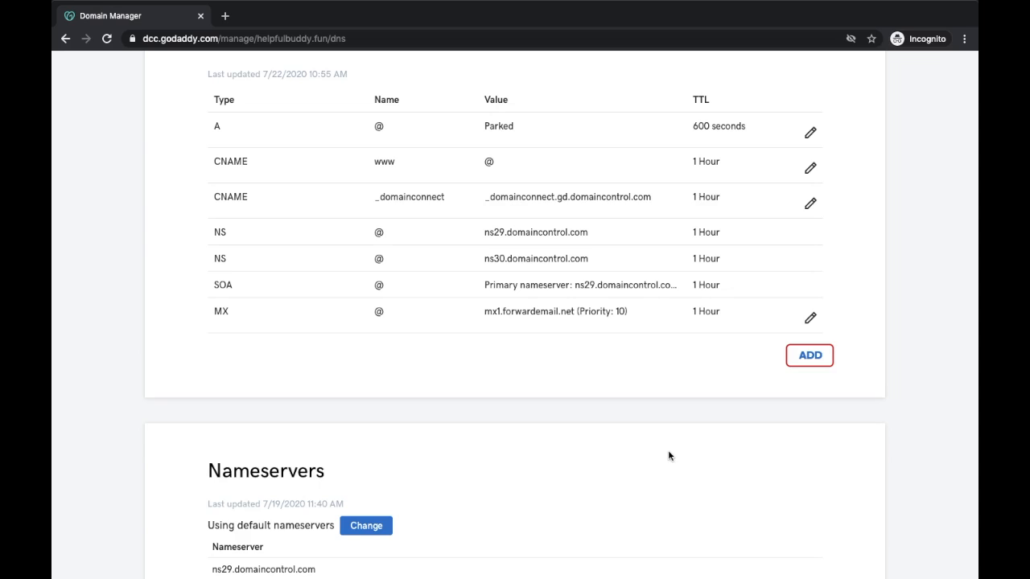
Step: Save a second MX record with host @, mx2.forwardemail.net, priority 10
{"action": "left_click", "coordinate": [808, 355]}
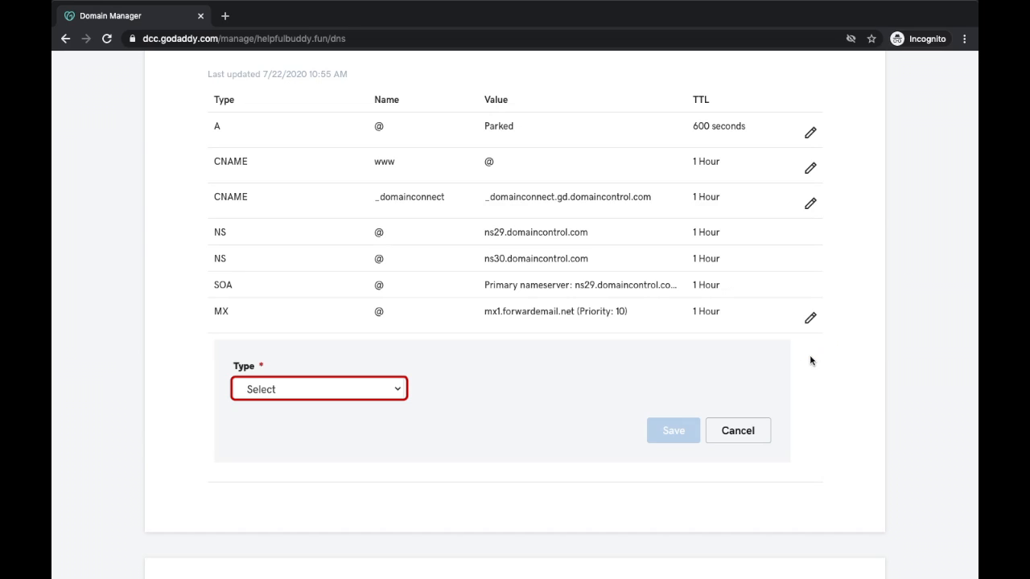
{"action": "left_click", "coordinate": [317, 389]}
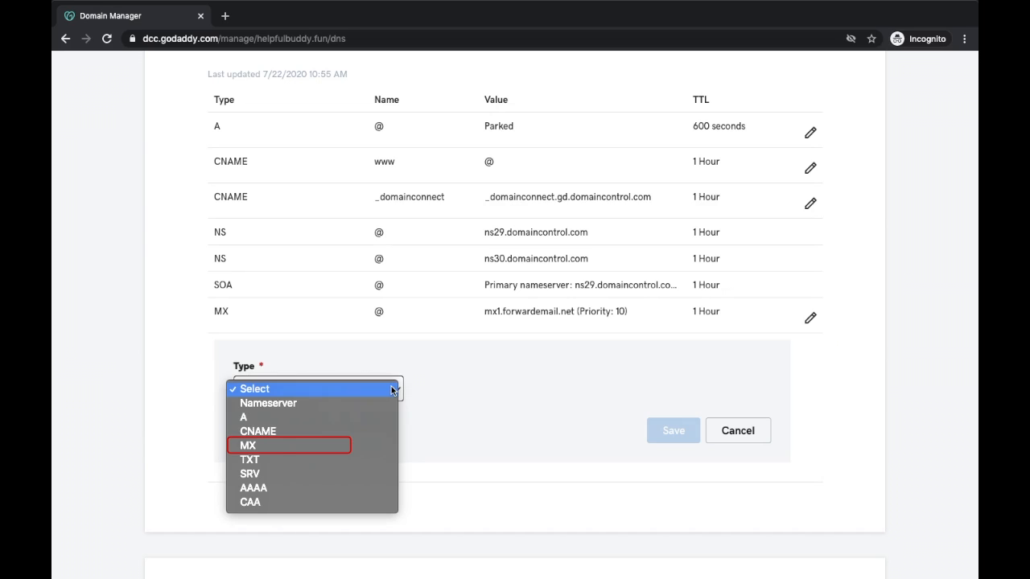
{"action": "left_click", "coordinate": [248, 444]}
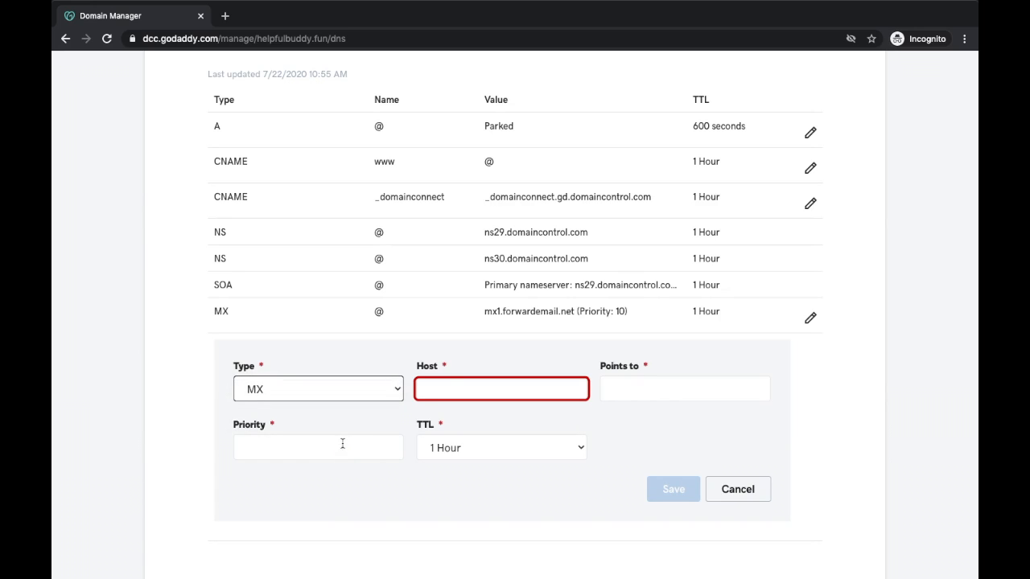
{"action": "type", "text": "@"}
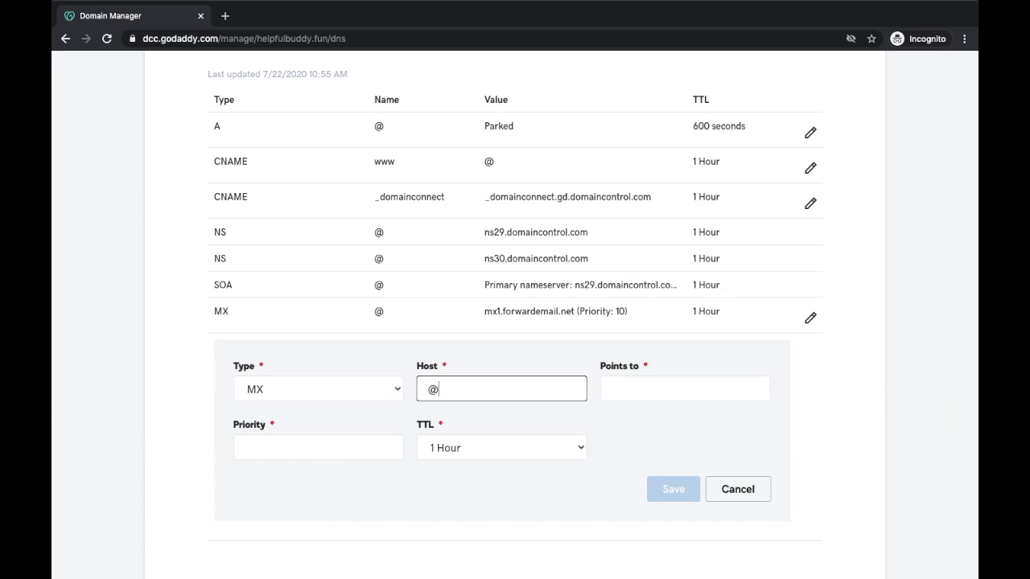
{"action": "left_click", "coordinate": [685, 389]}
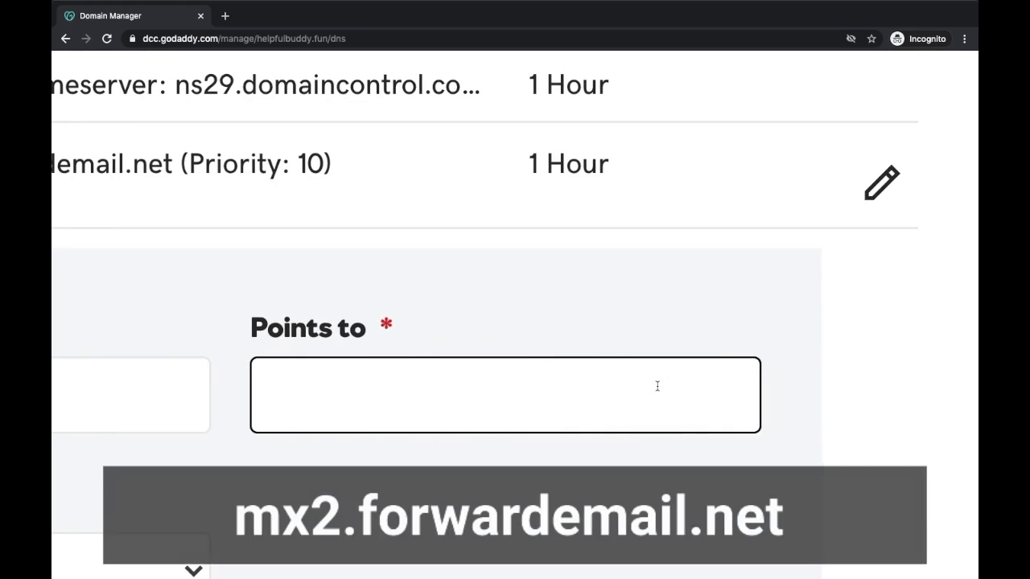
{"action": "type", "text": "mx2"}
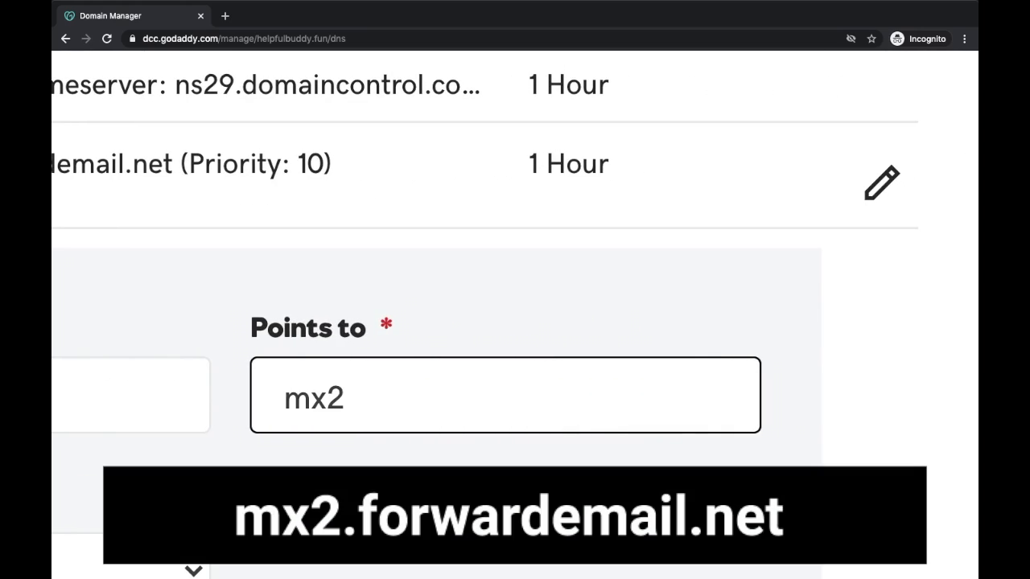
{"action": "type", "text": ".forwar"}
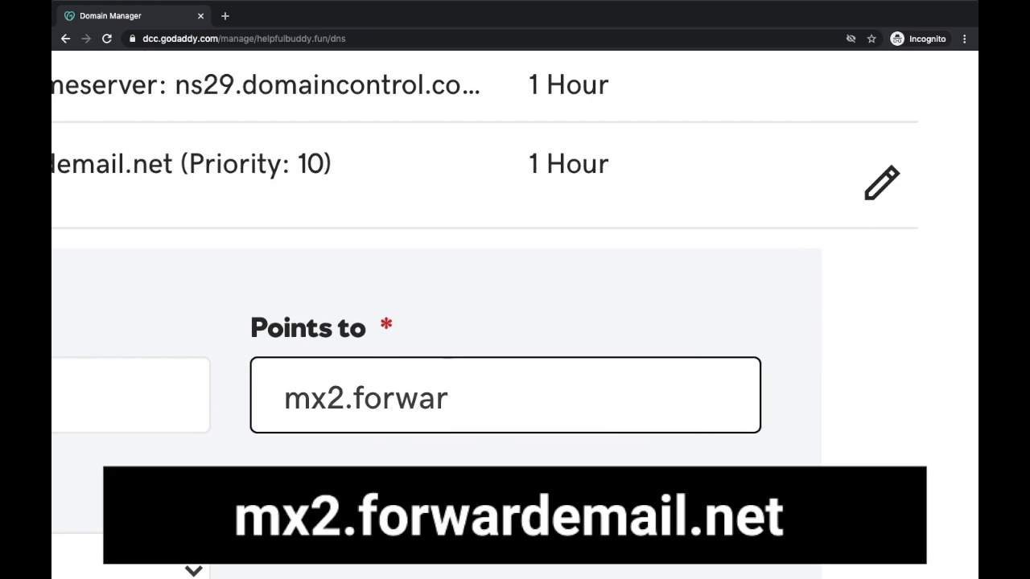
{"action": "type", "text": "demail.net"}
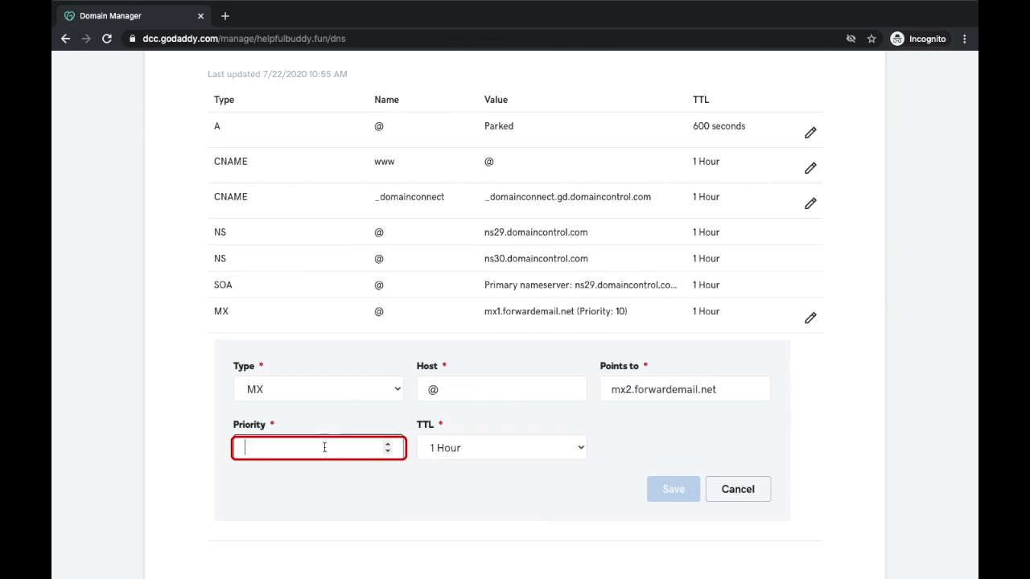
{"action": "type", "text": "10"}
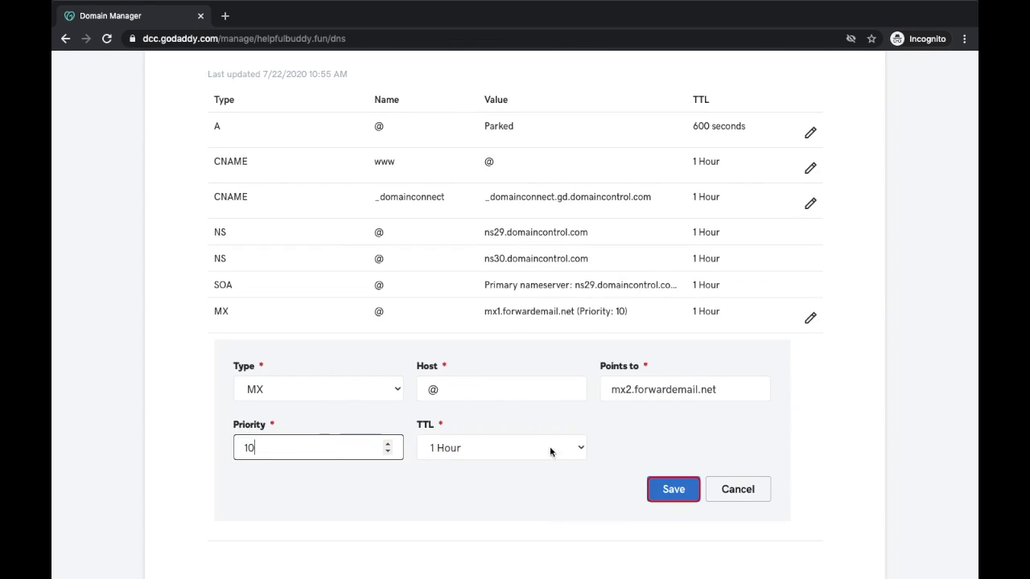
{"action": "left_click", "coordinate": [672, 489]}
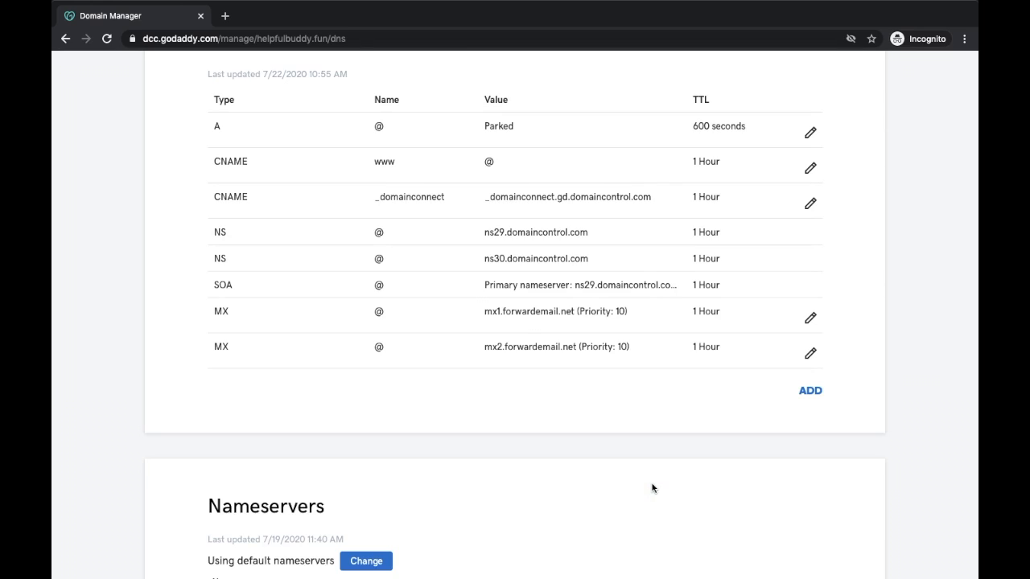
{"action": "left_click", "coordinate": [807, 391]}
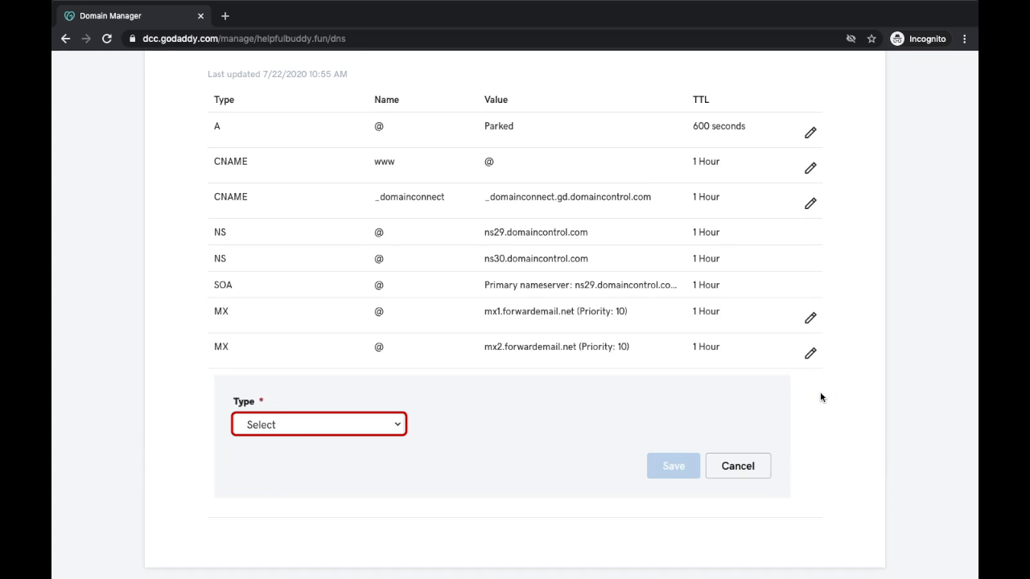
{"action": "left_click", "coordinate": [318, 424]}
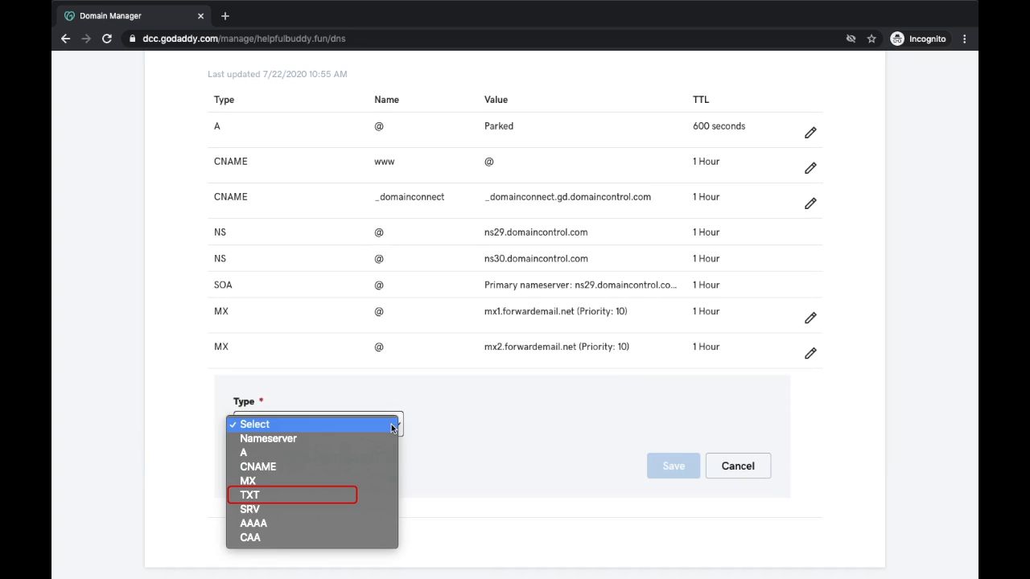
{"action": "left_click", "coordinate": [251, 494]}
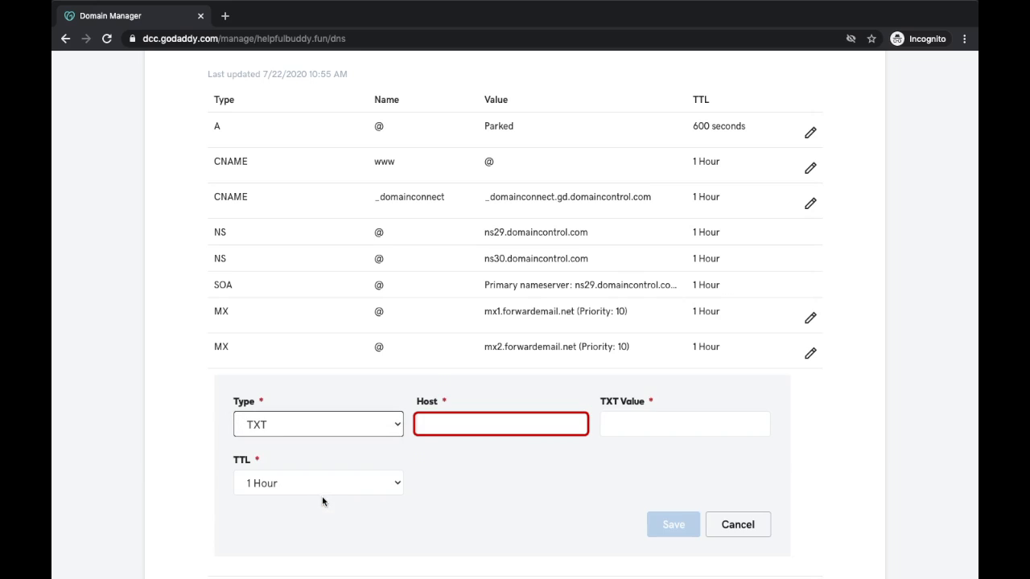
{"action": "type", "text": "@"}
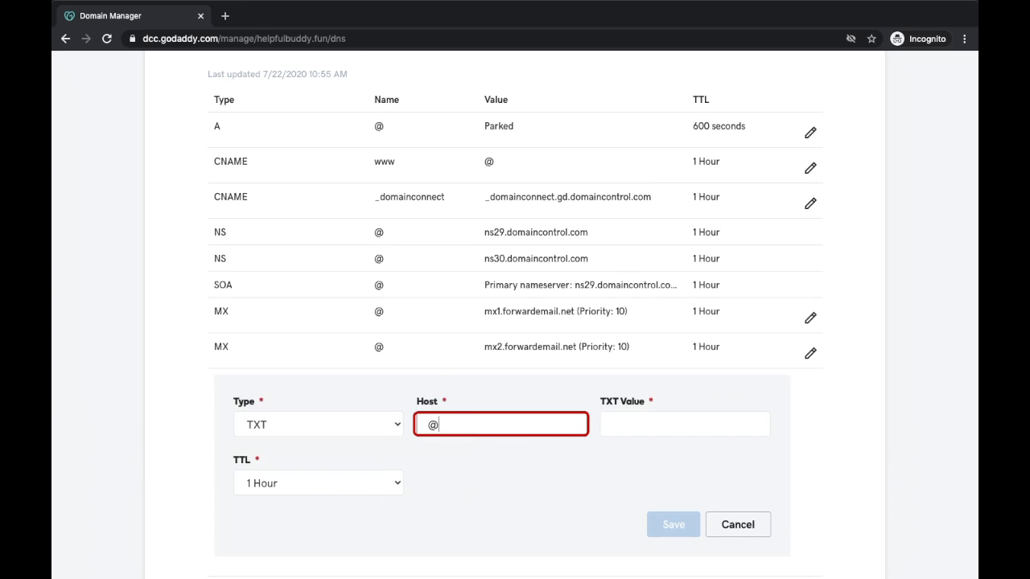
{"action": "left_click", "coordinate": [684, 424]}
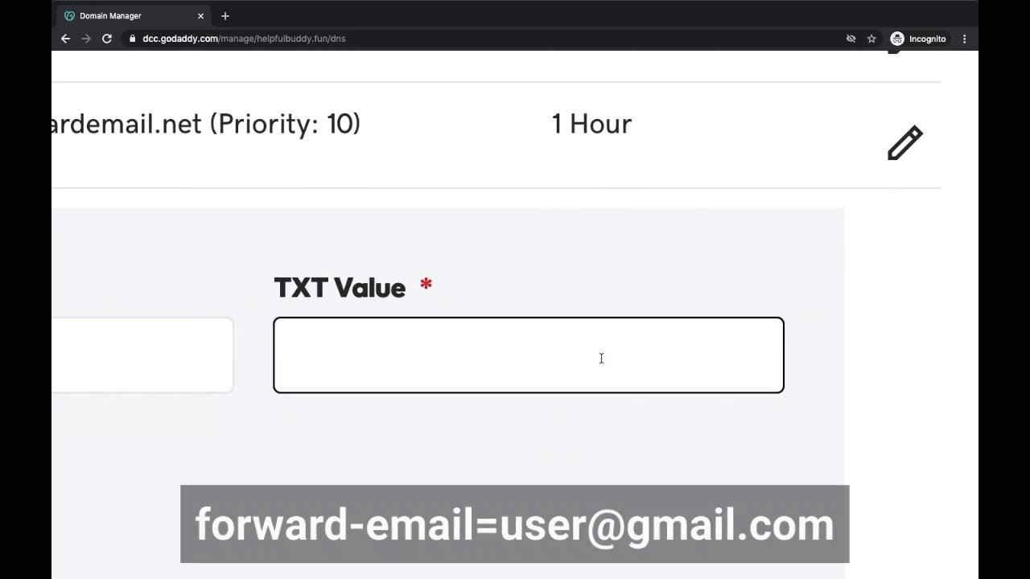
{"action": "type", "text": "forward-email=user@gmail.com"}
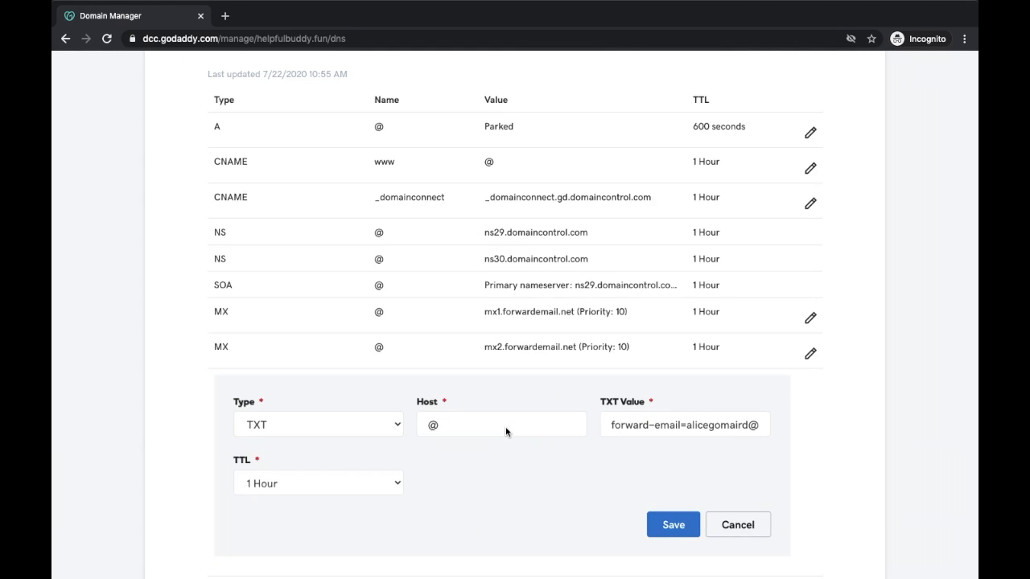
{"action": "left_click", "coordinate": [672, 524]}
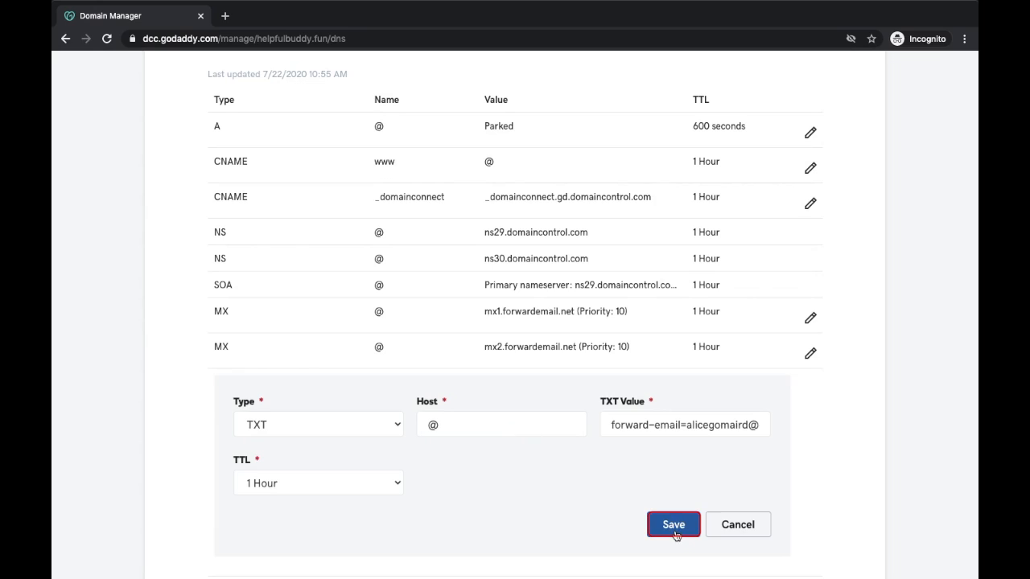
{"action": "left_click", "coordinate": [673, 525]}
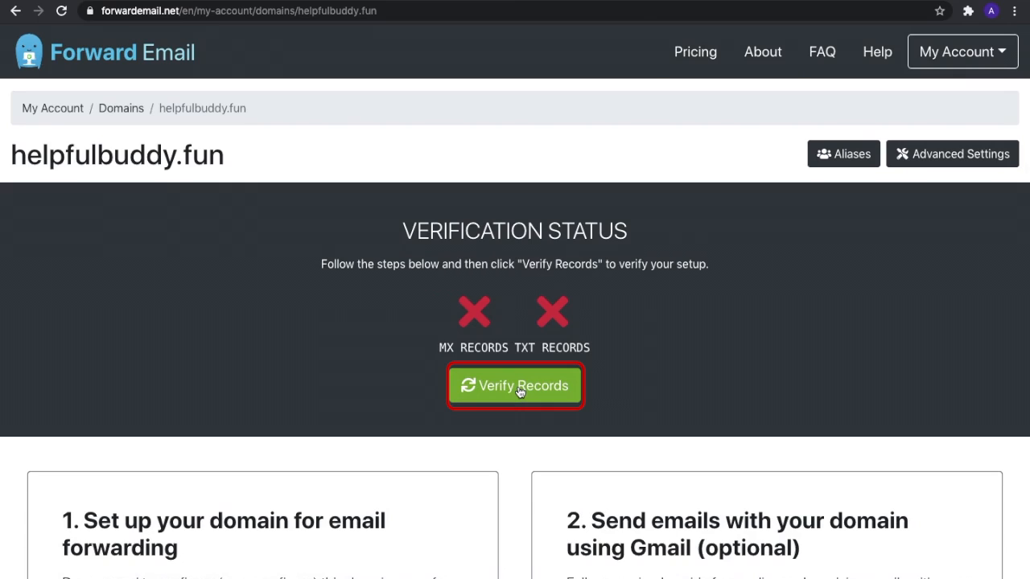
Step: Run Verify Records on helpfulbuddy.fun until MX and TXT show green checks
{"action": "left_click", "coordinate": [518, 386]}
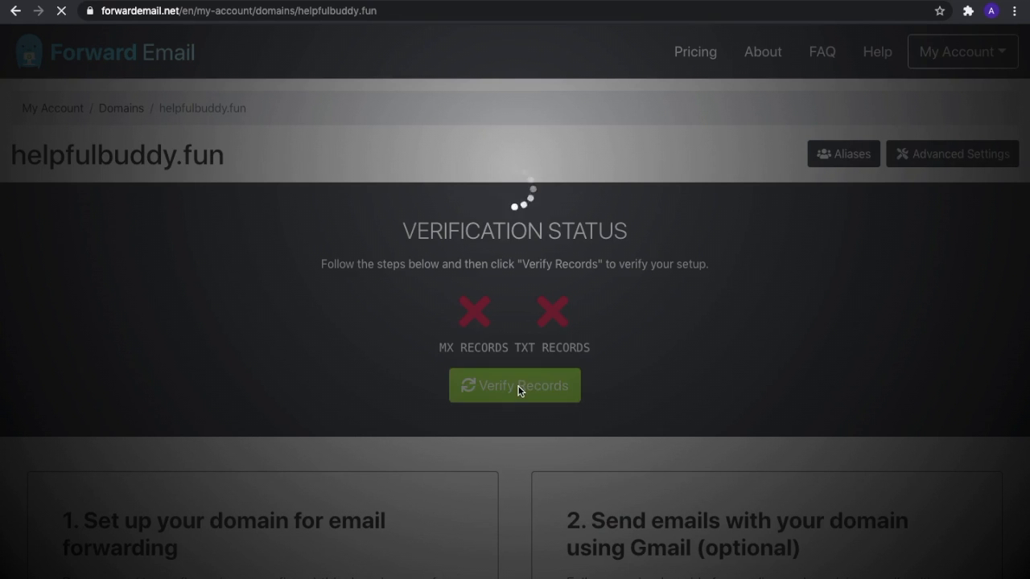
{"action": "left_click", "coordinate": [515, 385]}
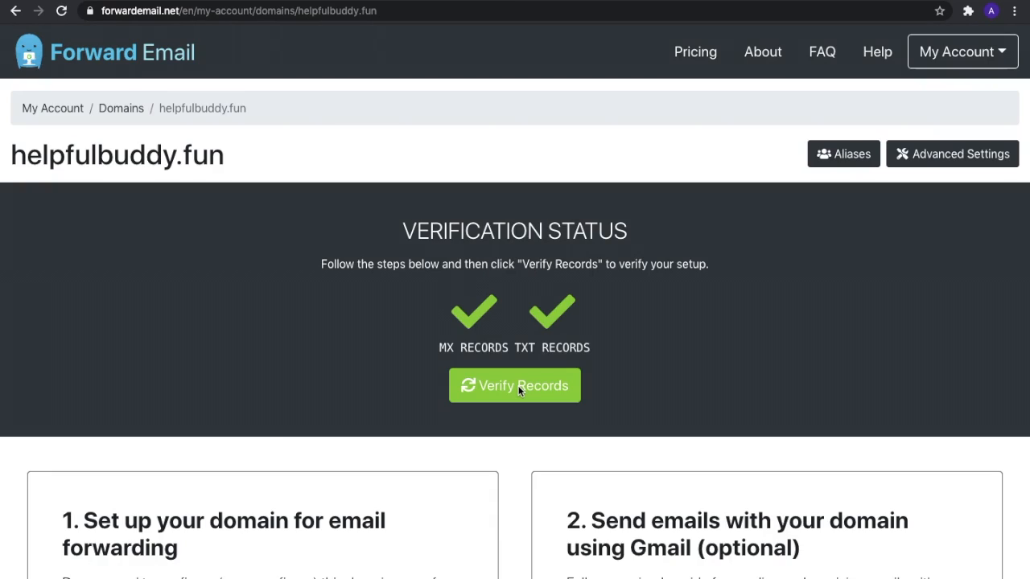